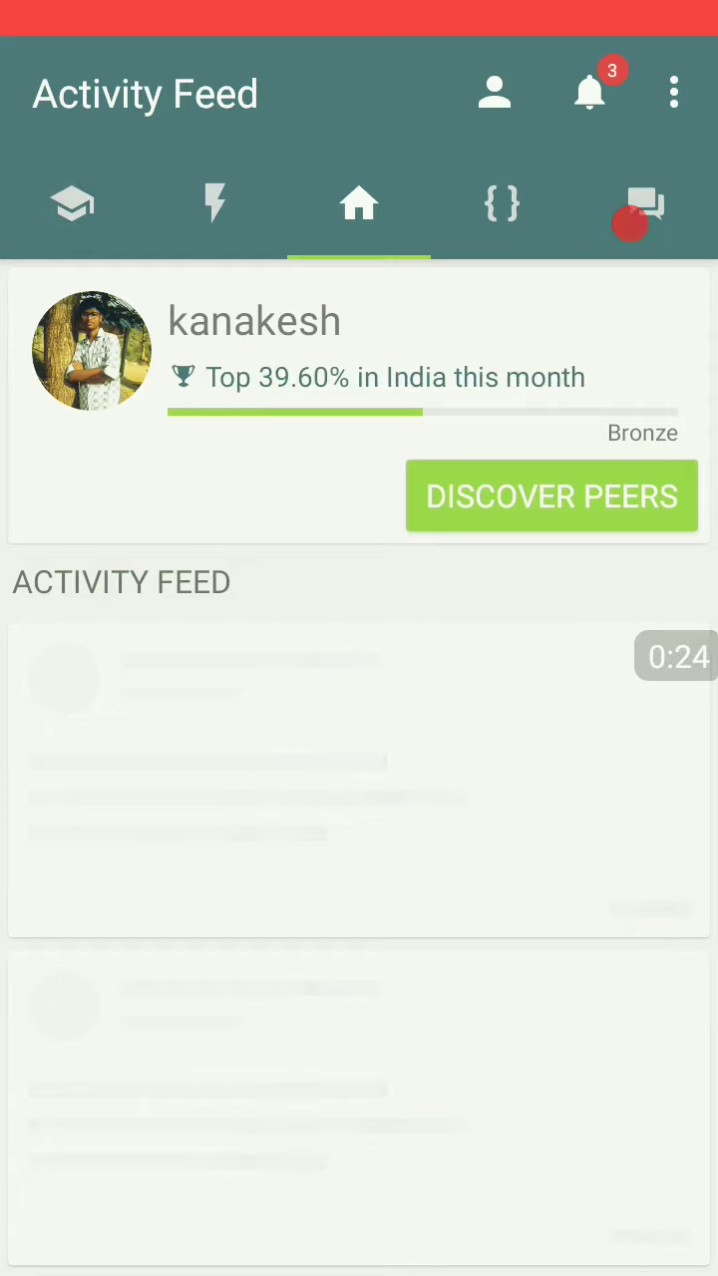
From the Learn catalogue, pick the Python 3 Tutorial under Learn the Basics
click(72, 203)
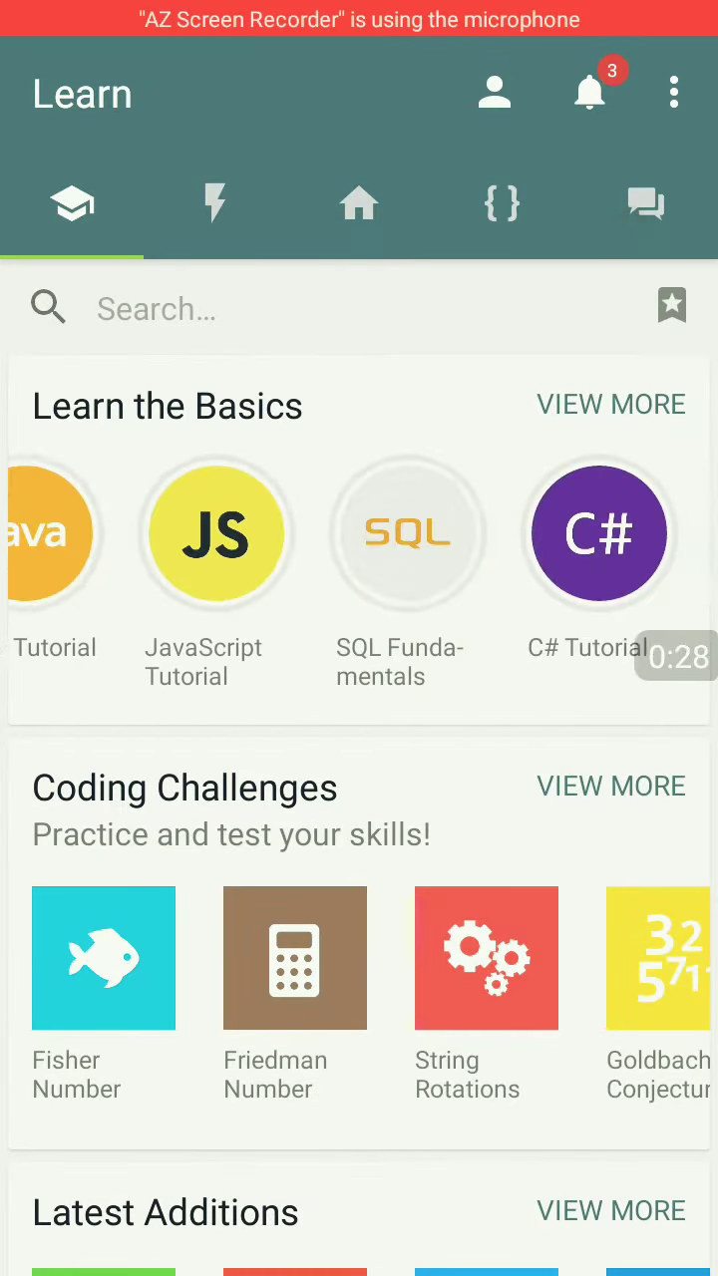
scroll(left, 3)
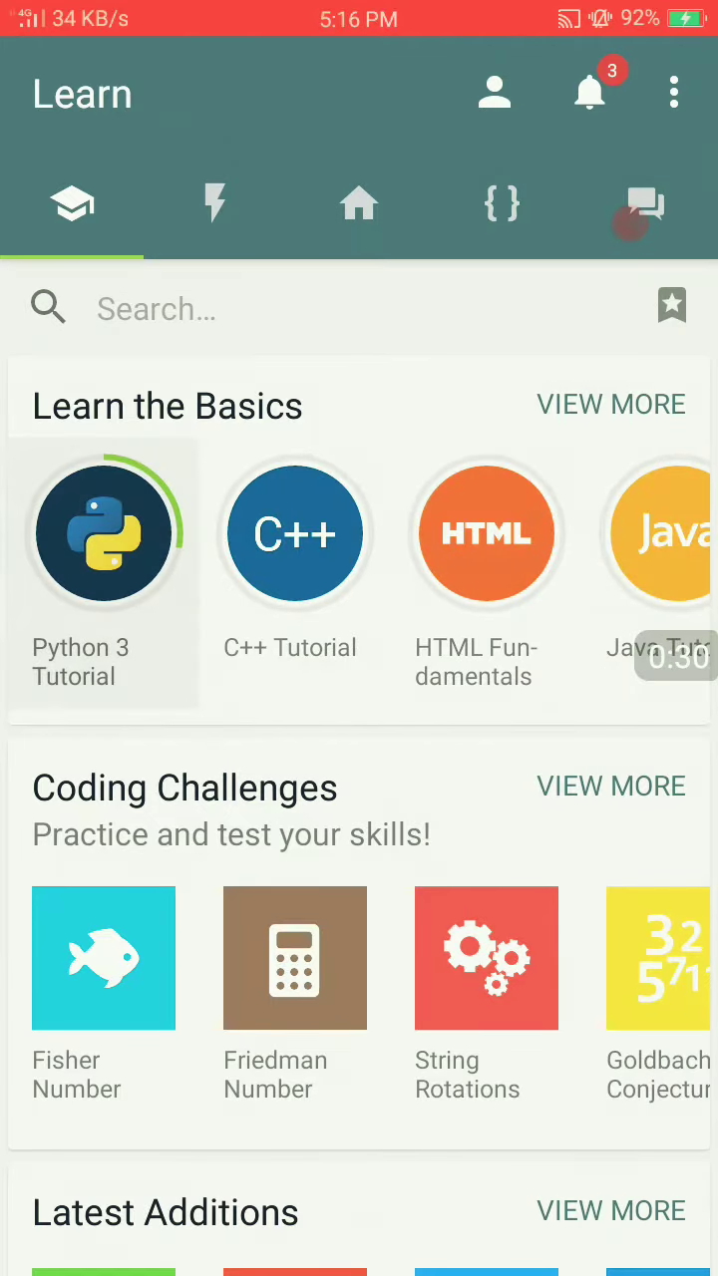
click(103, 532)
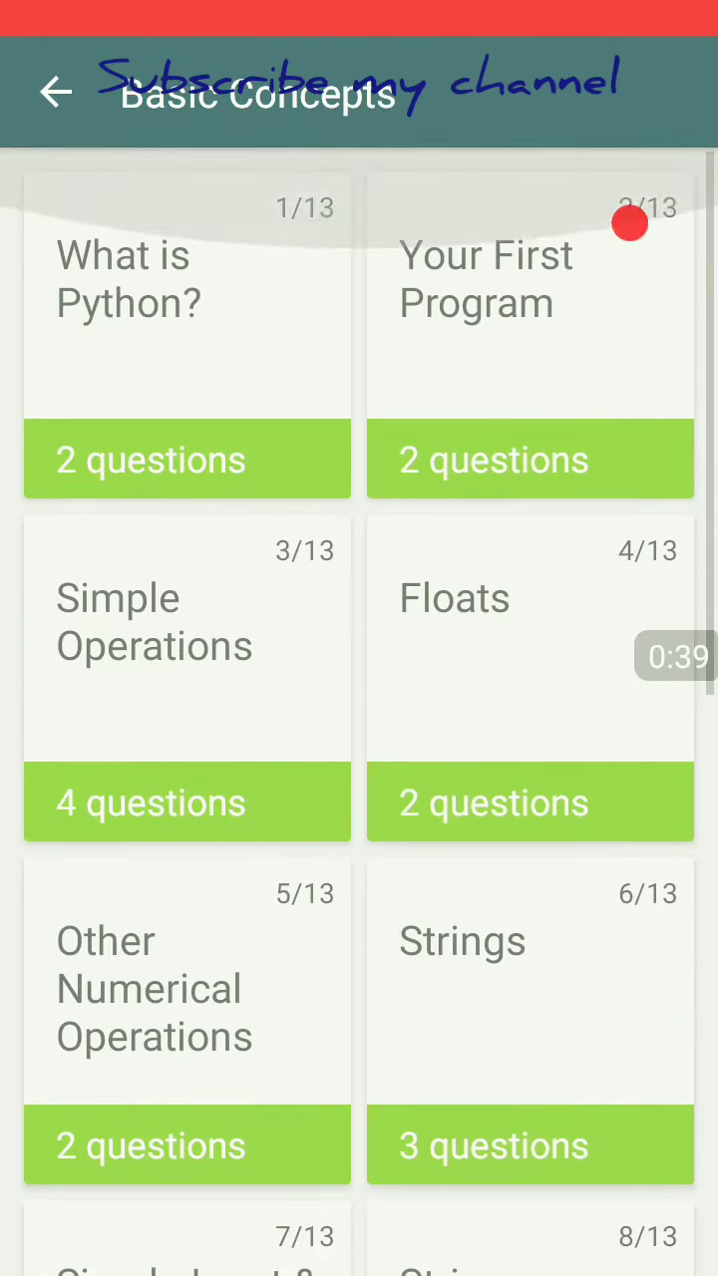
Read What is Python?, answer its first quiz with 'Set of editing tools' and check it
click(187, 299)
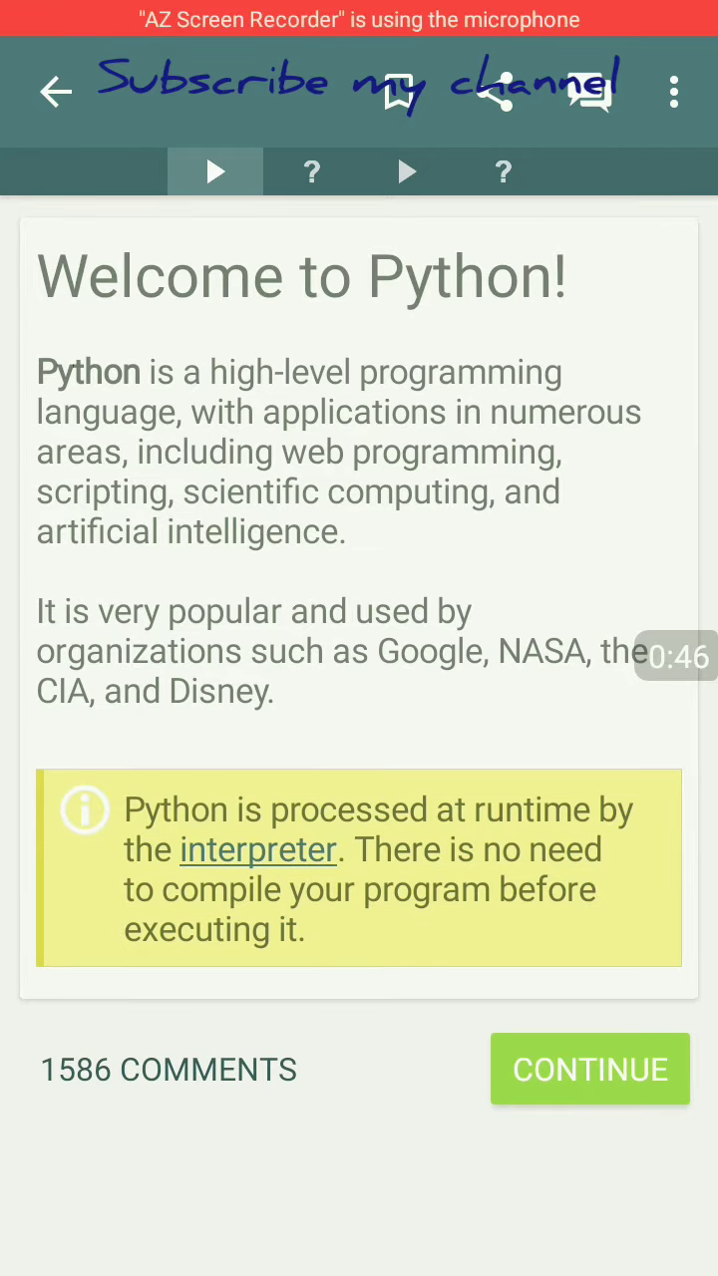
click(310, 172)
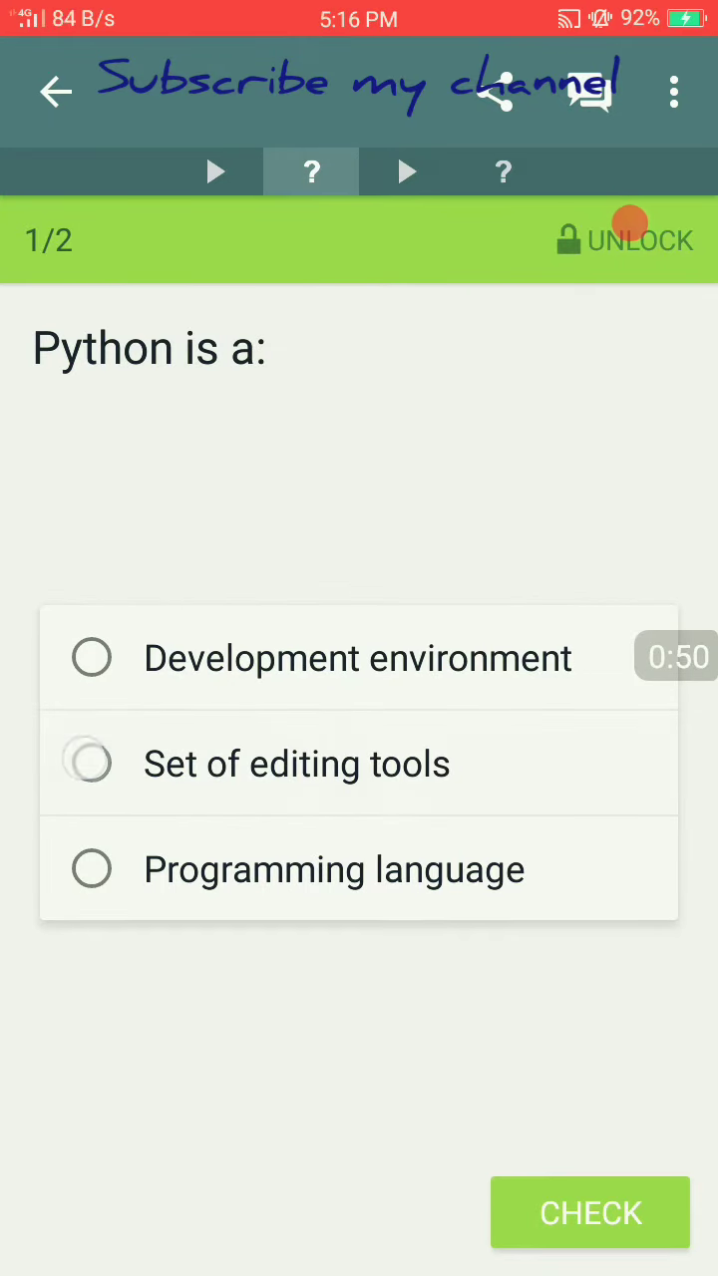
click(92, 762)
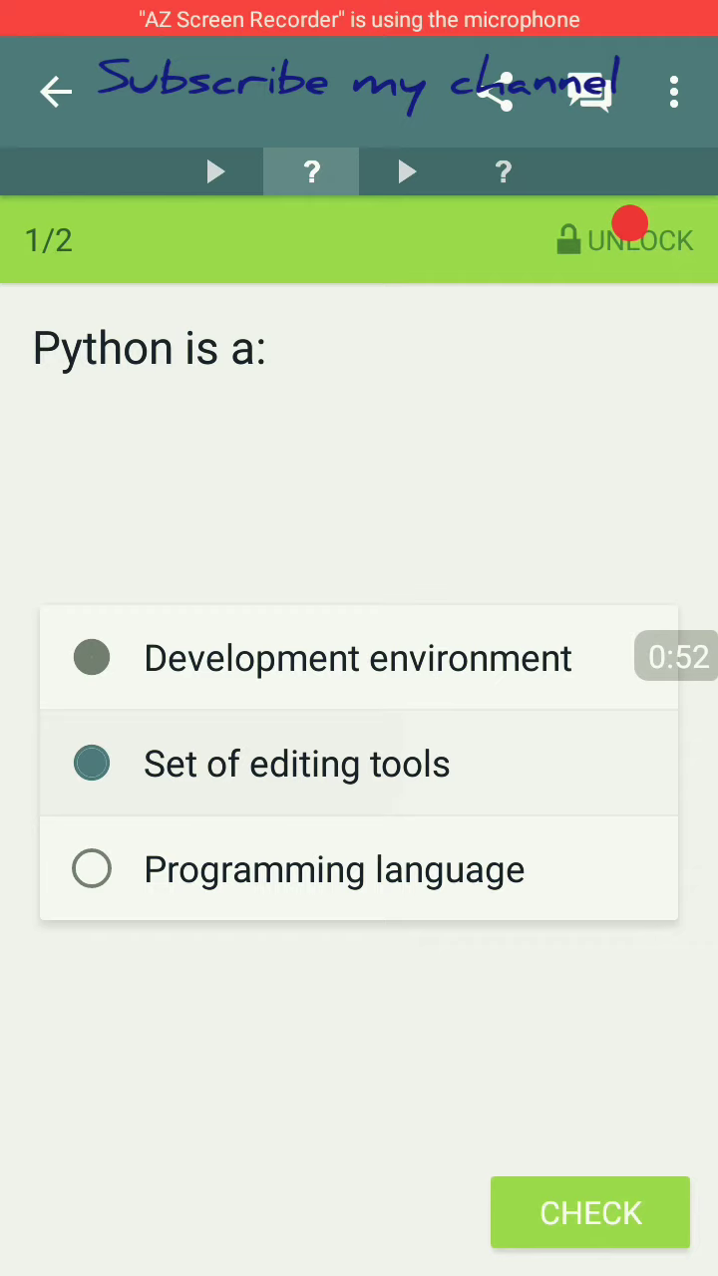
click(589, 1212)
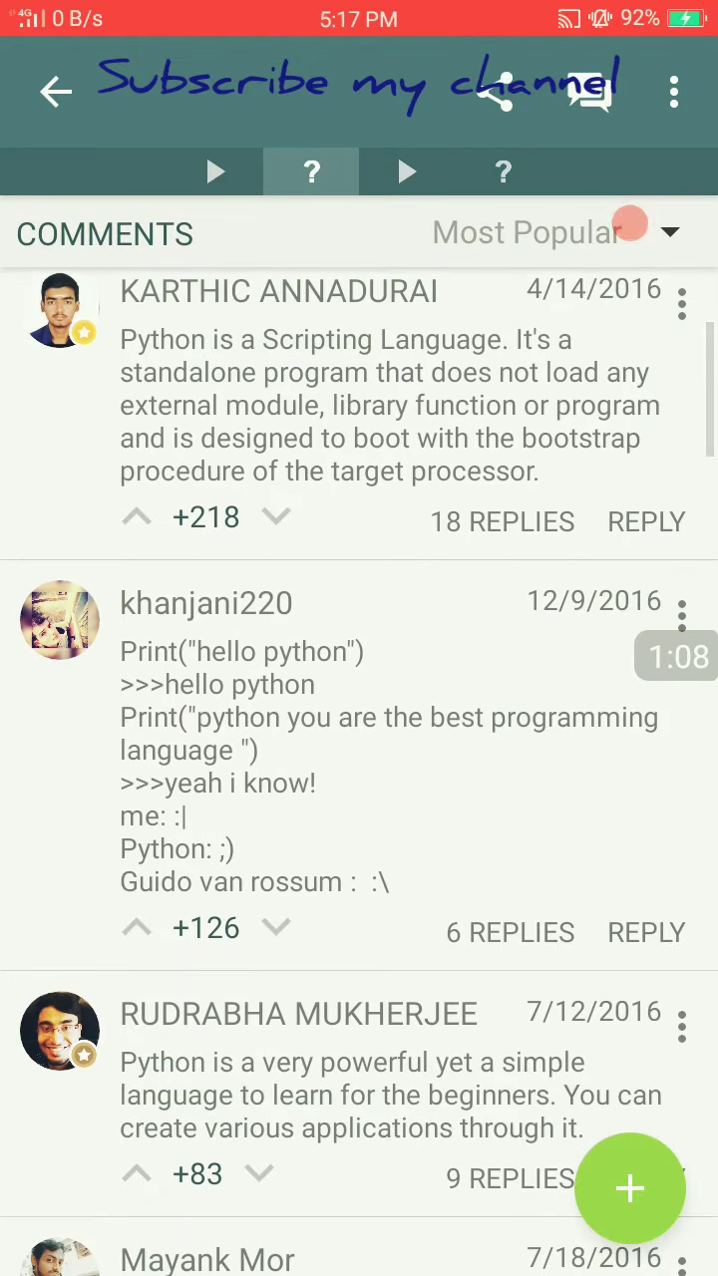
Back out of the wrongly answered quiz to the Learn catalogue
scroll(down, 3)
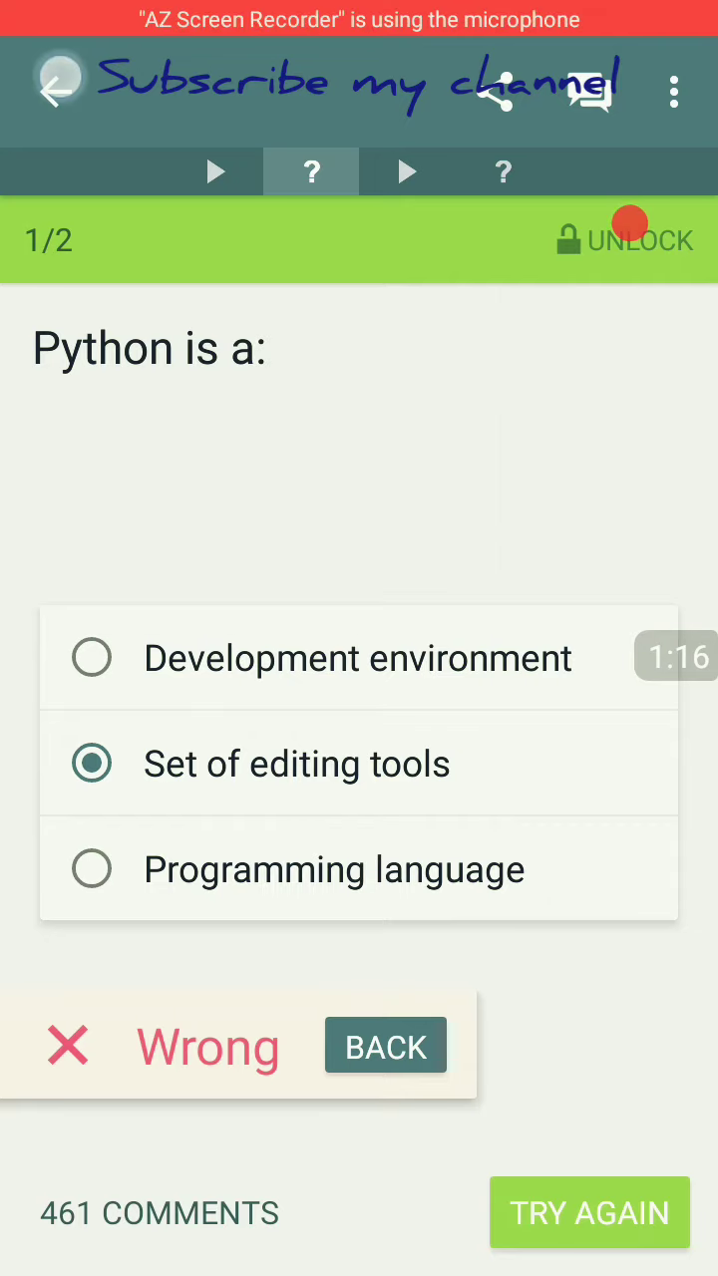
click(385, 1045)
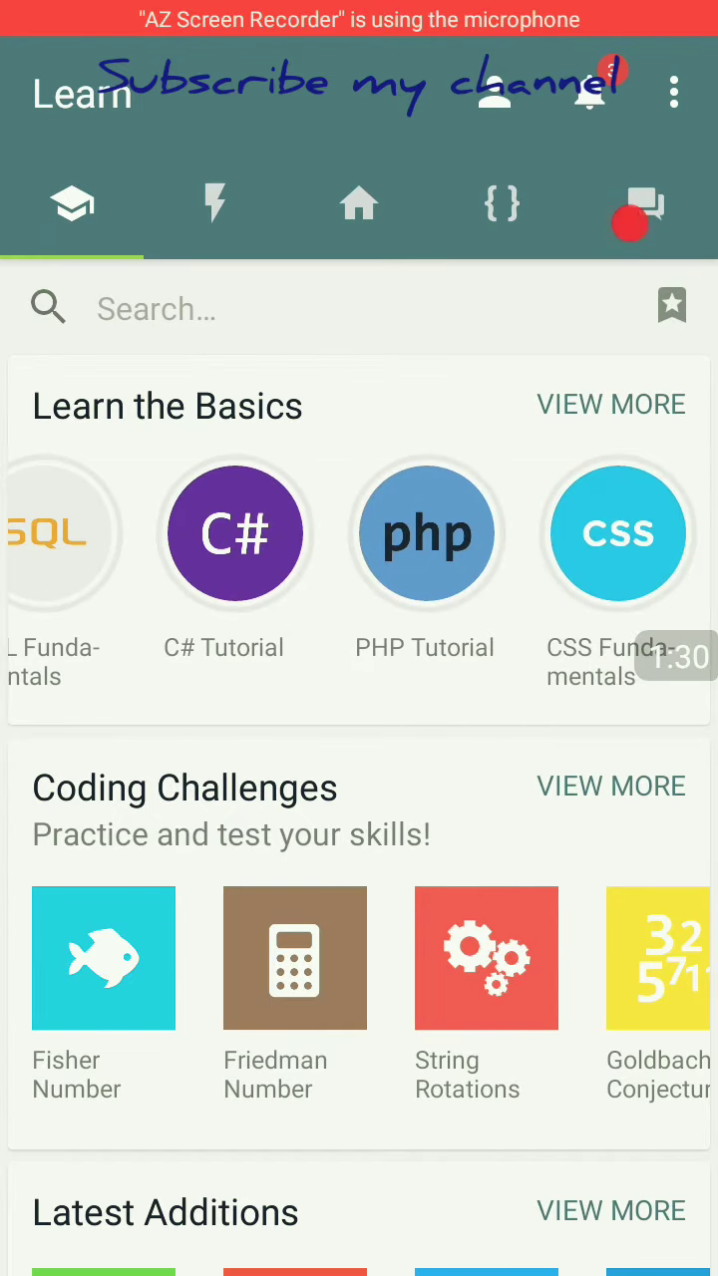
Briefly visit the jQuery Tutorial, then reach the Play section's completed C++ challenge
scroll(left, 3)
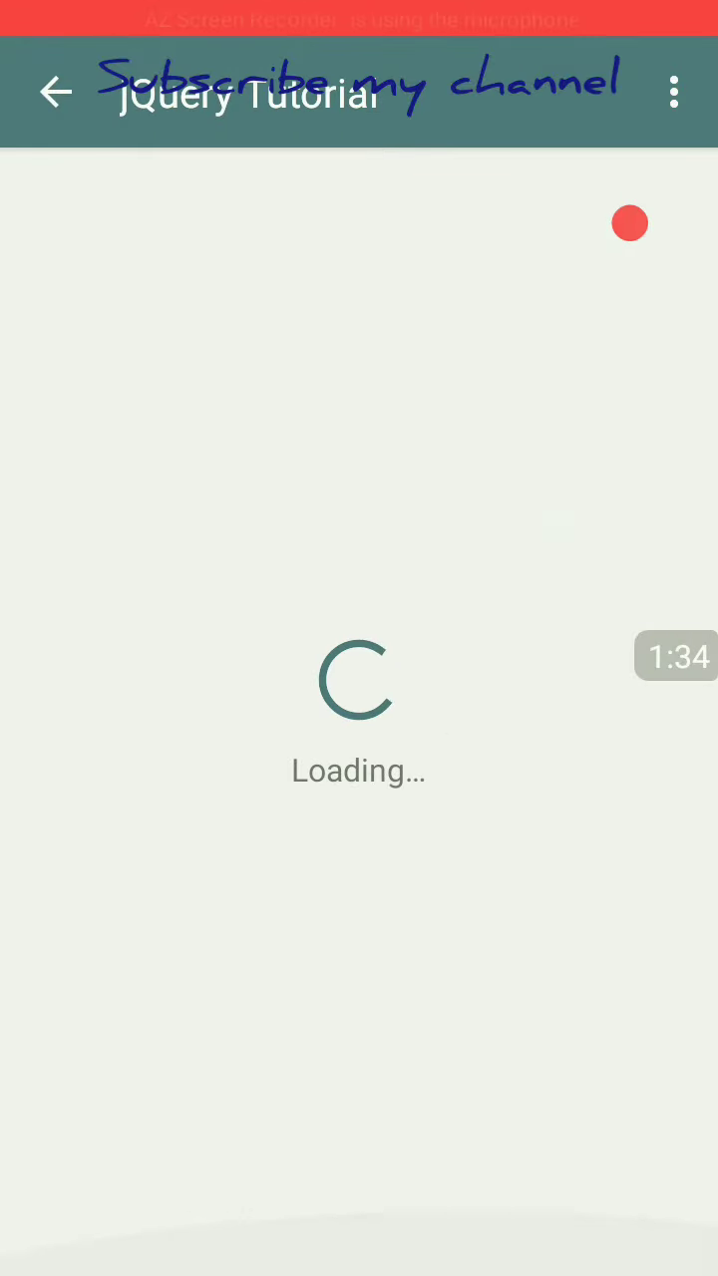
click(56, 91)
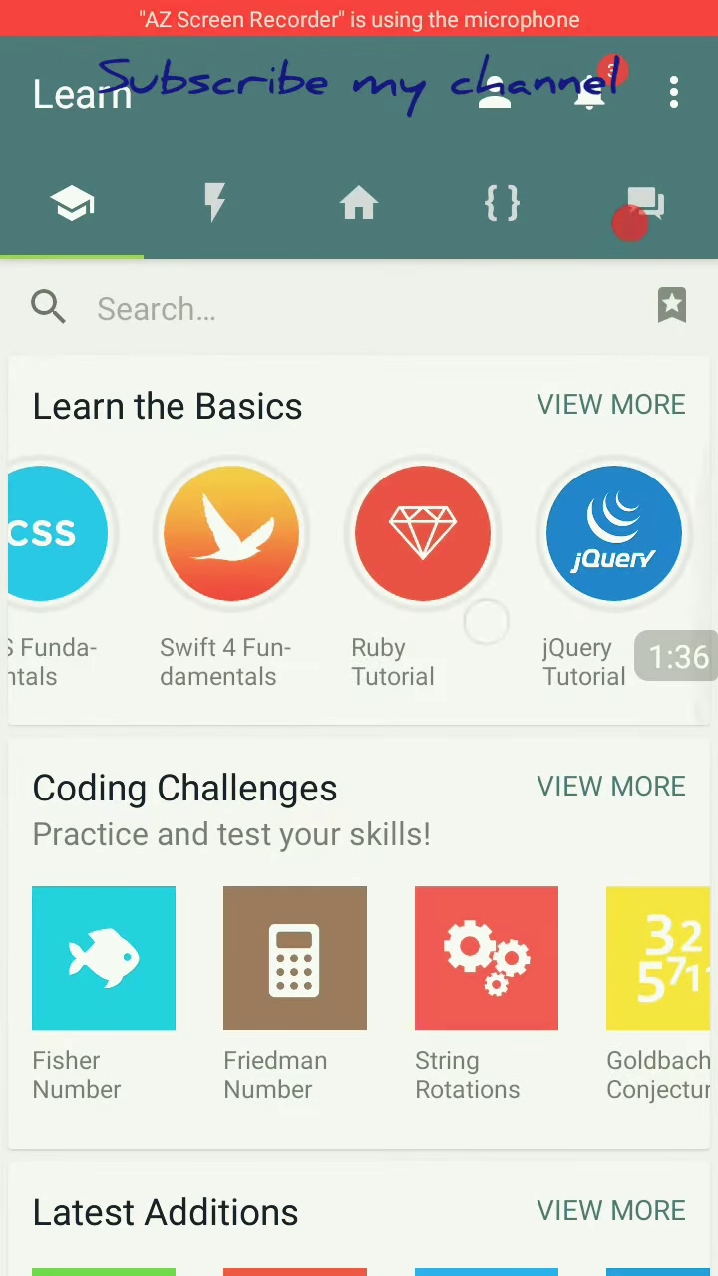
scroll(down, 3)
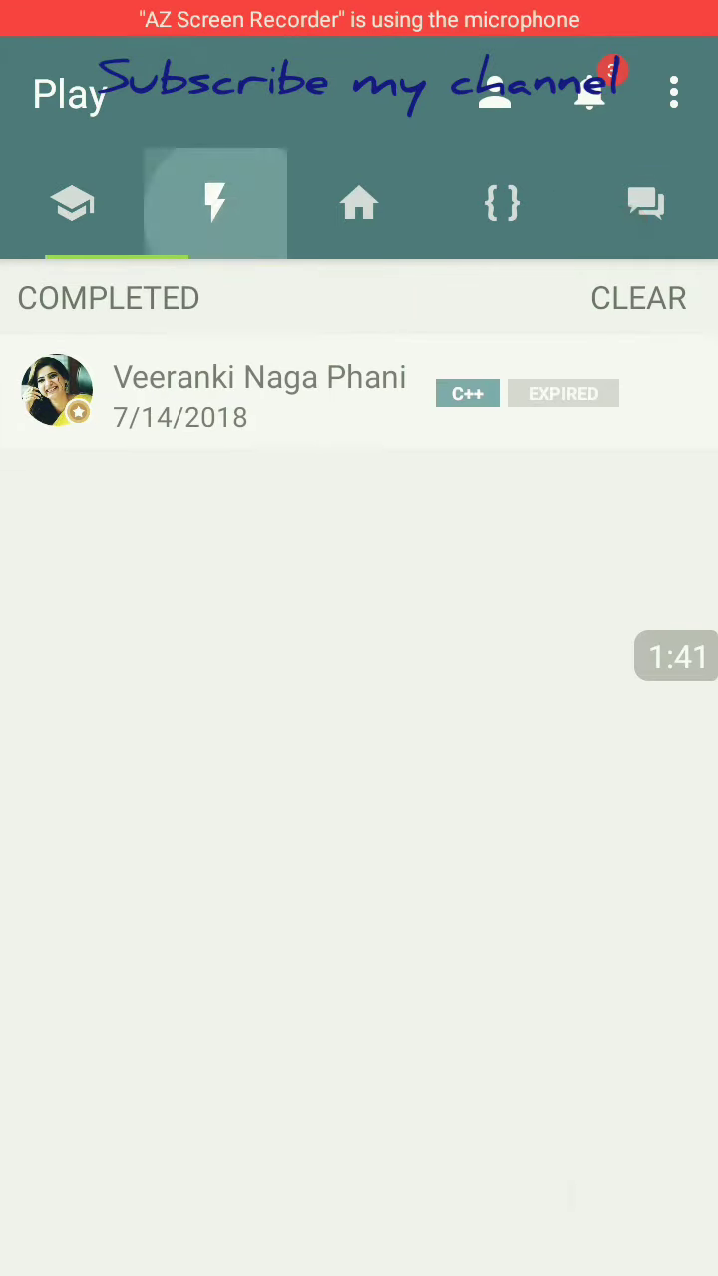
Scroll the Home activity feed, then switch to the Code Playground's shared codes
click(358, 203)
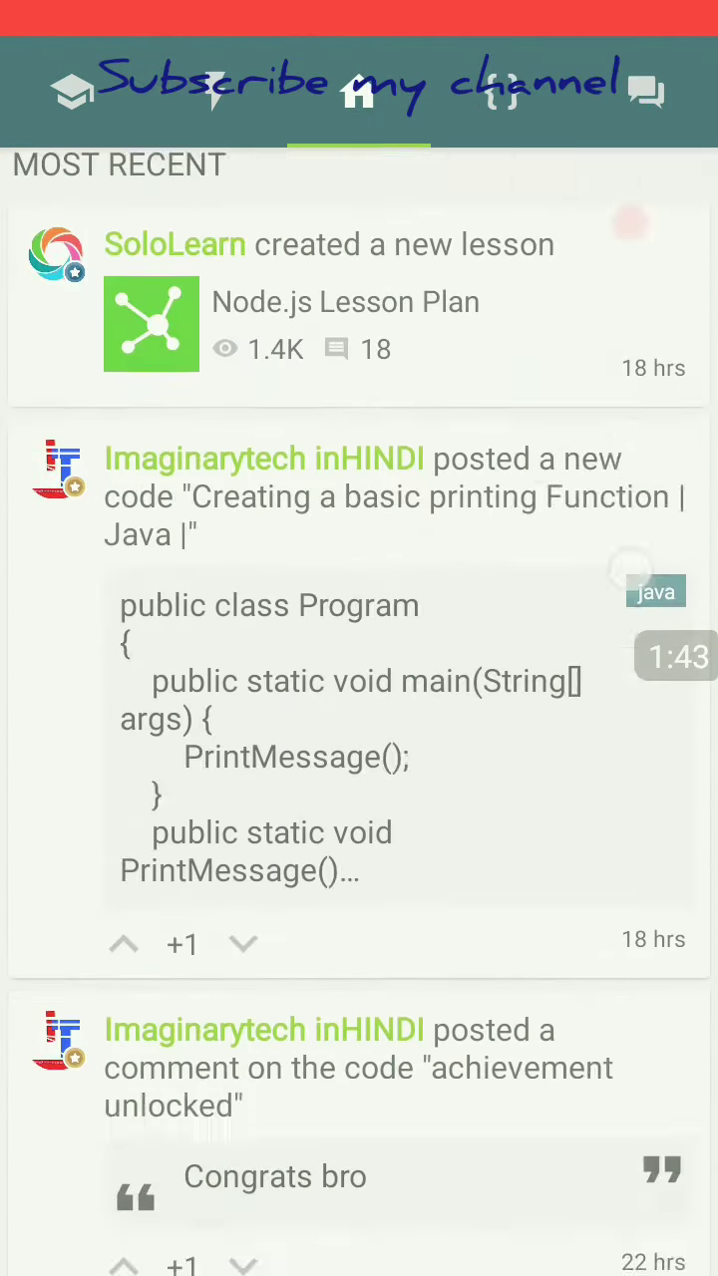
scroll(down, 3)
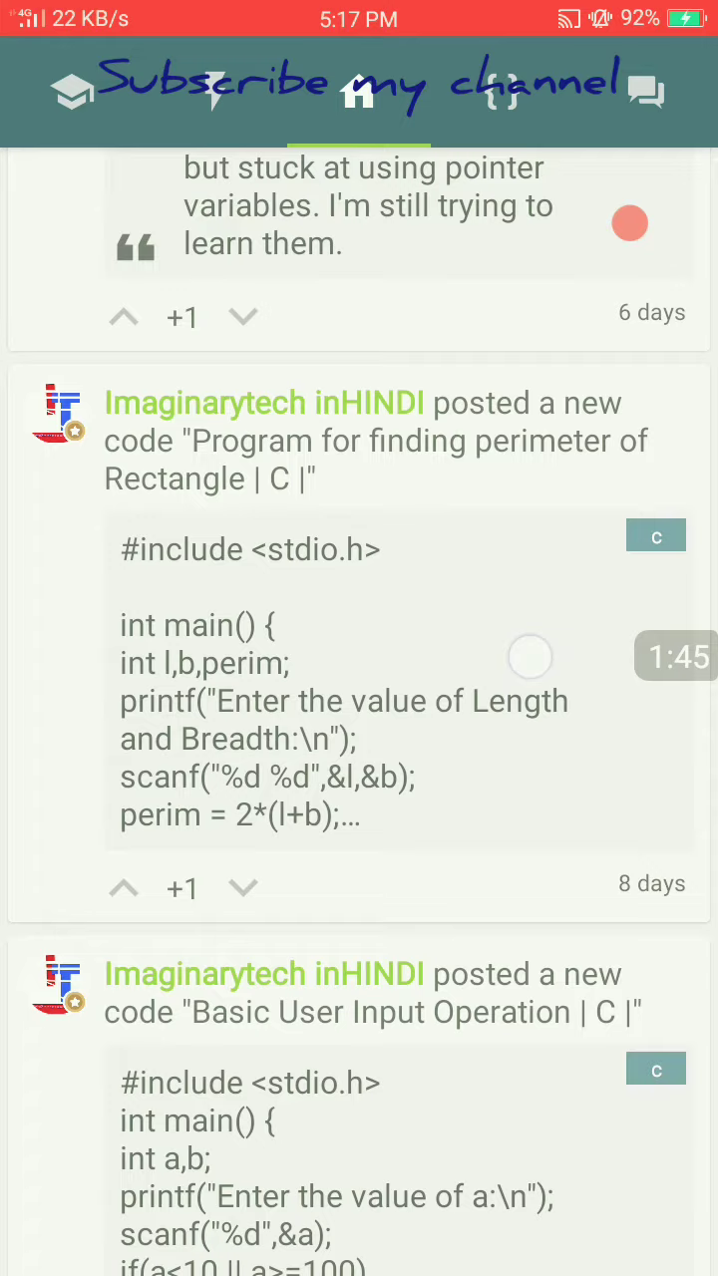
scroll(down, 3)
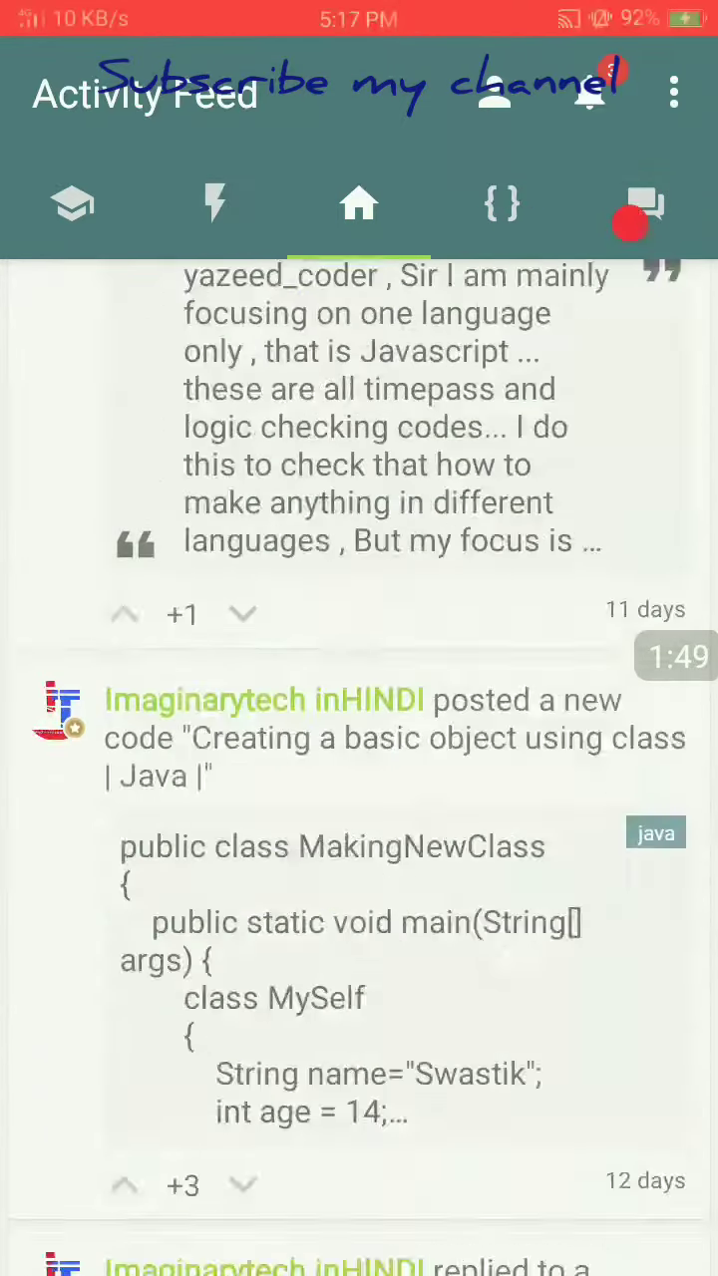
click(502, 203)
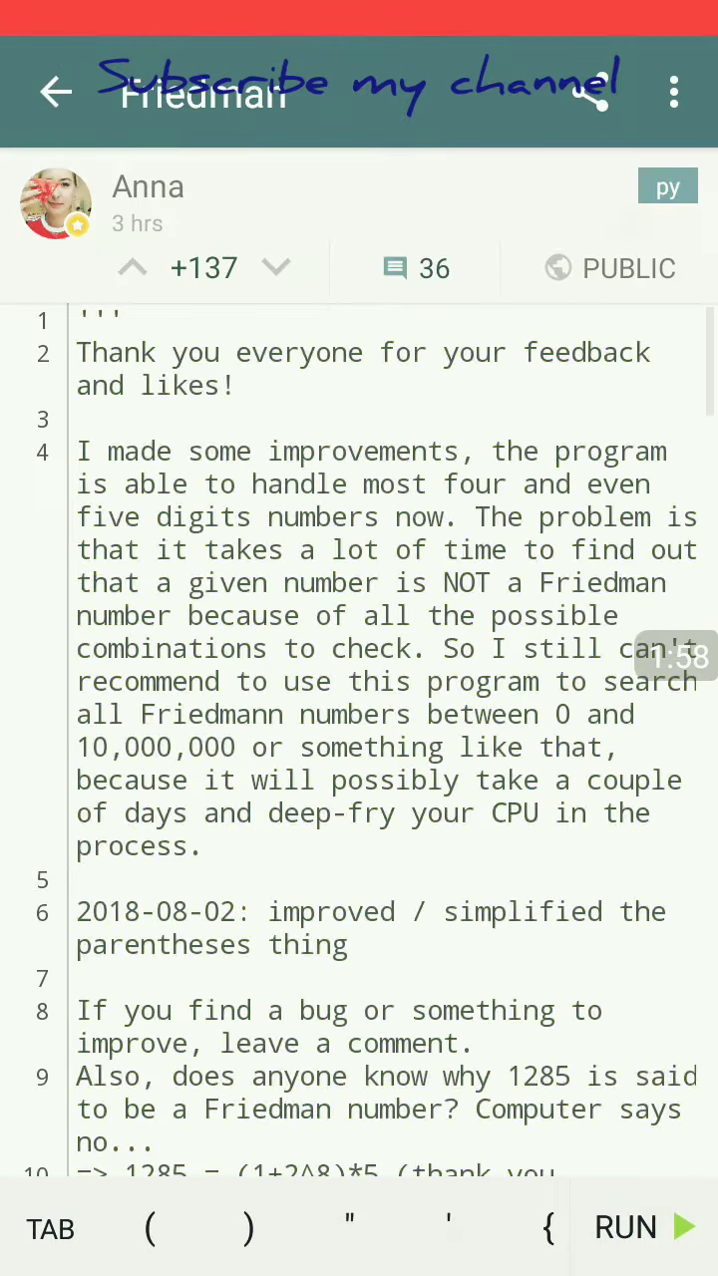
Leave the Friedman code, create a new C++ program, run it and return to the codes list
click(56, 91)
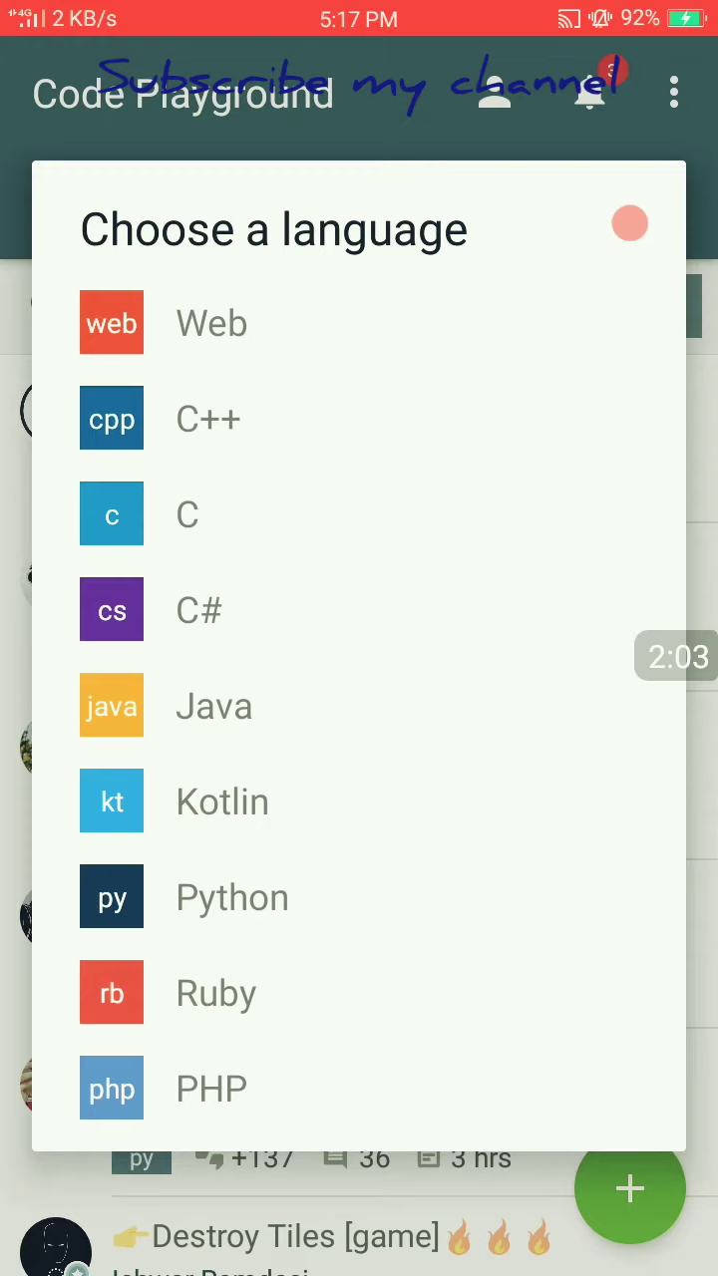
click(112, 418)
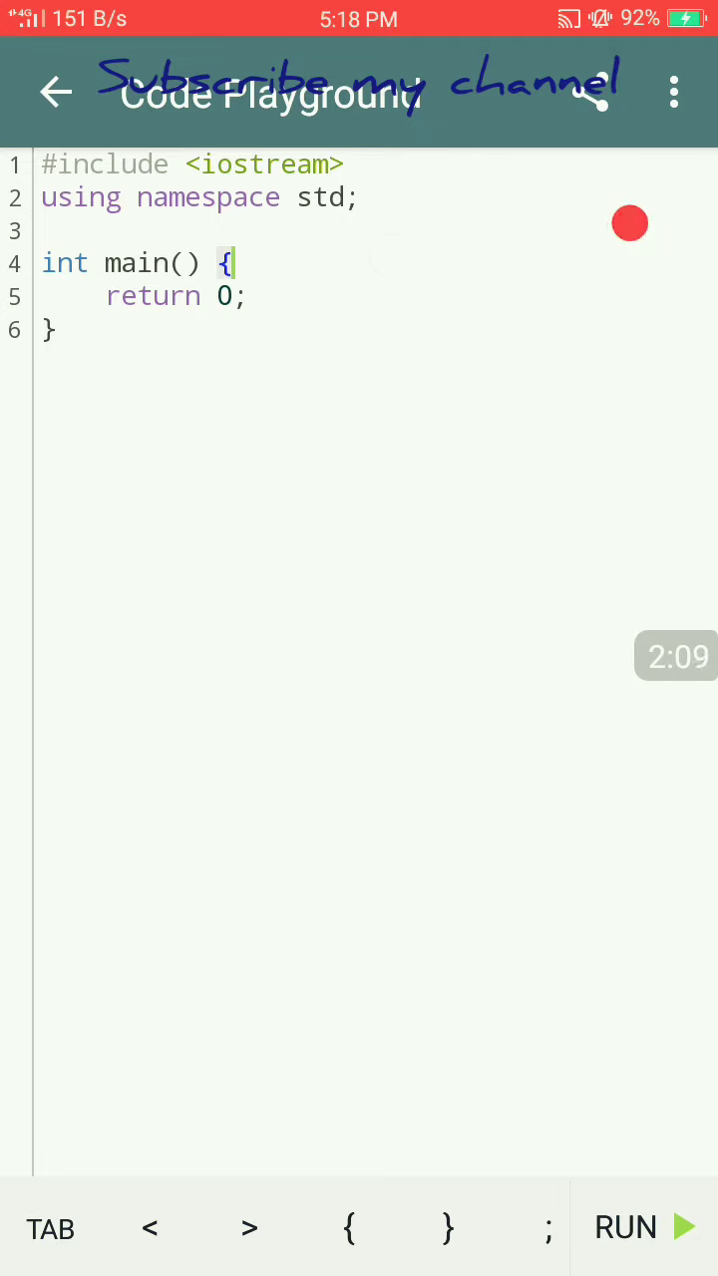
click(643, 1227)
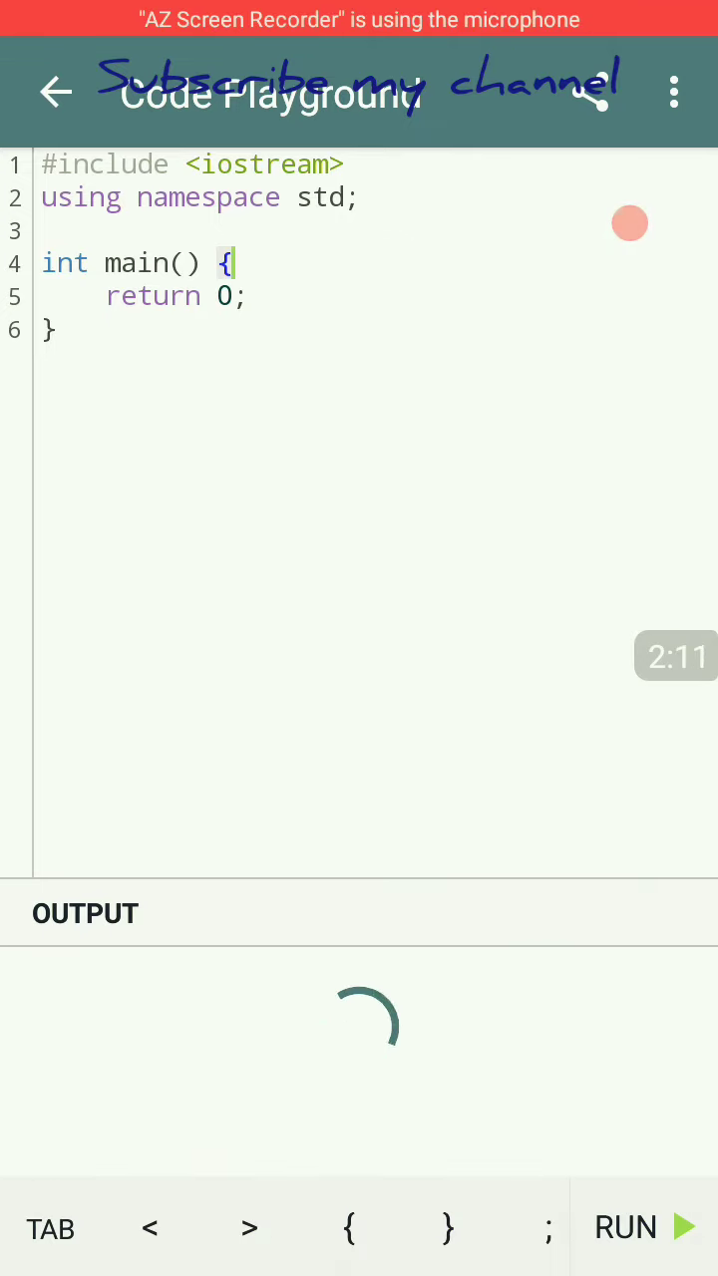
click(626, 1226)
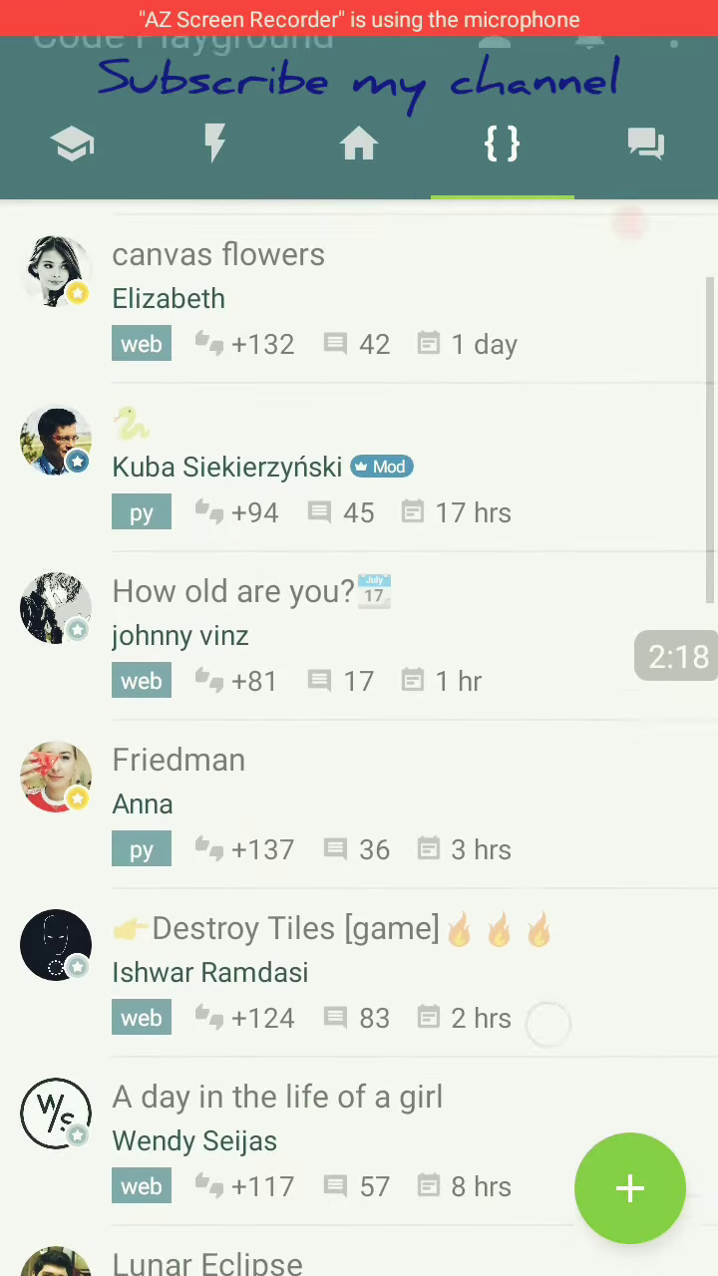
click(644, 144)
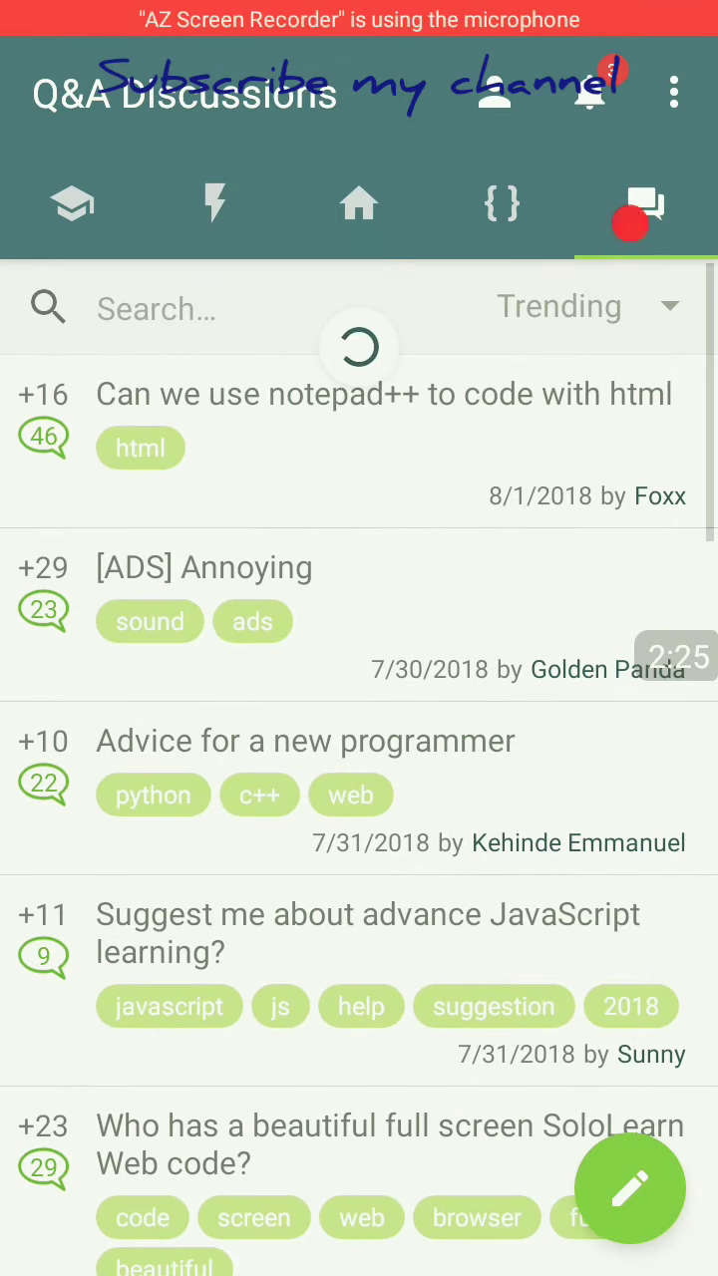
scroll(down, 3)
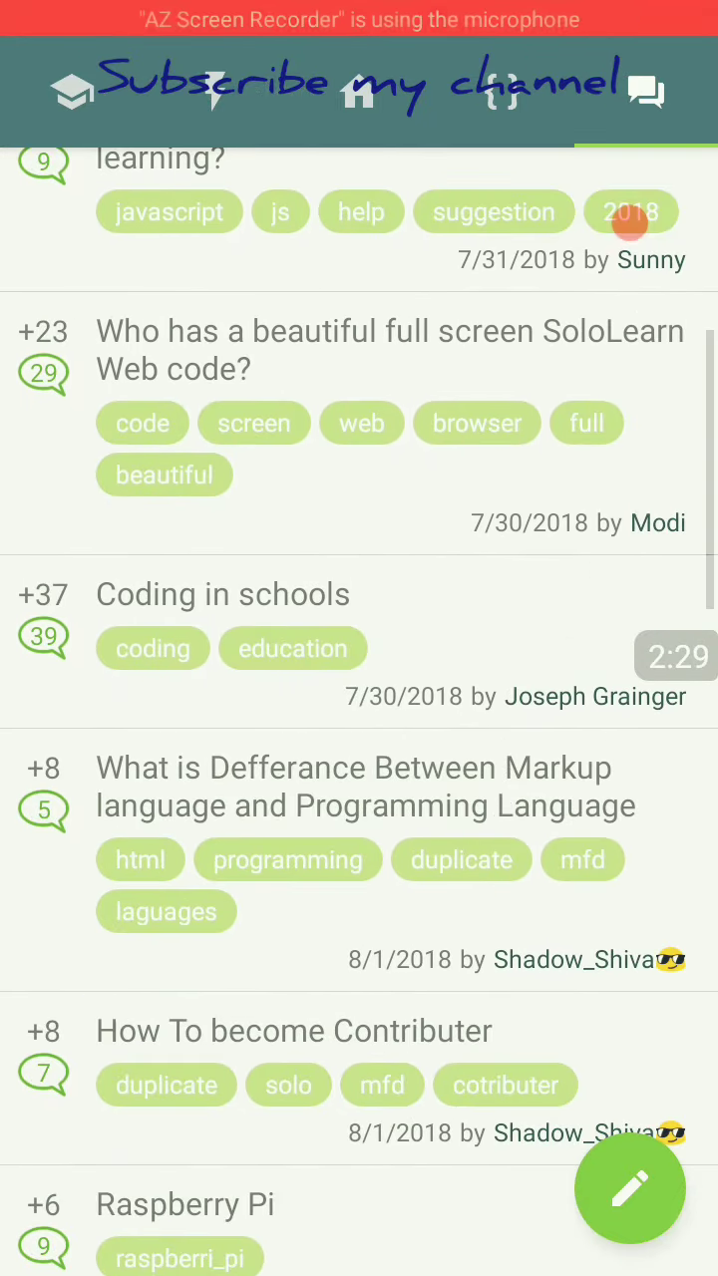
click(502, 204)
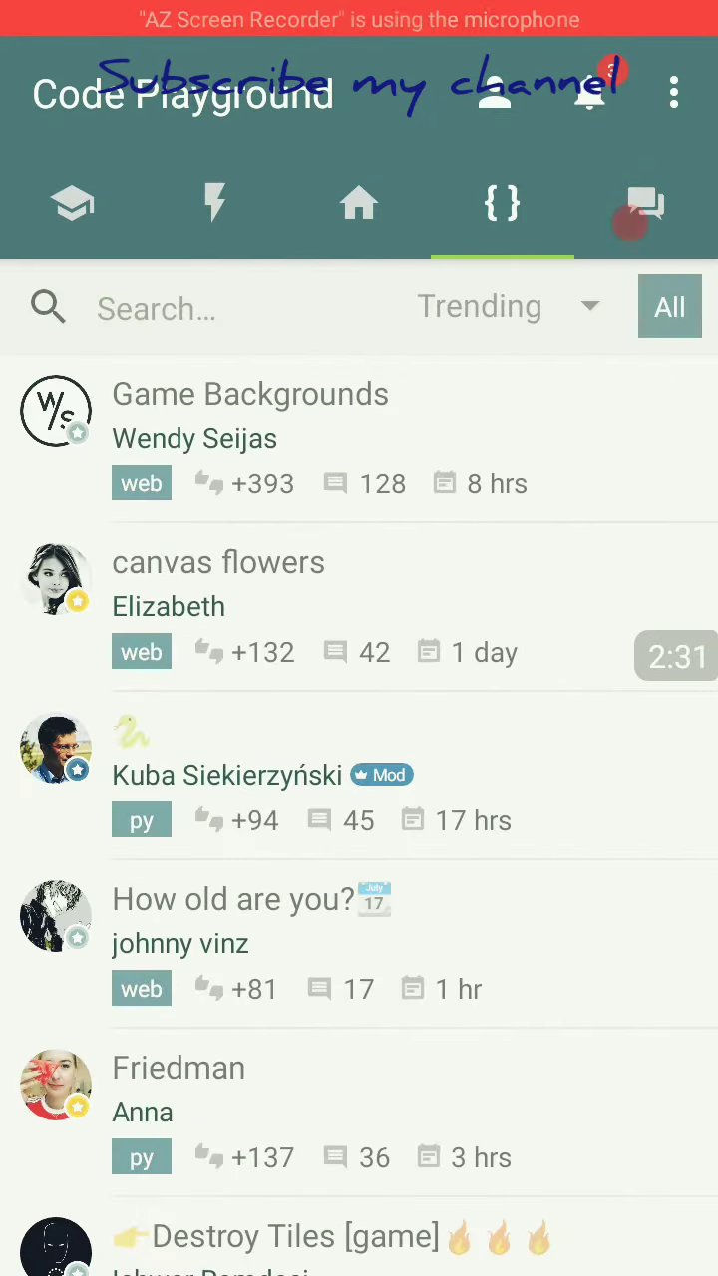